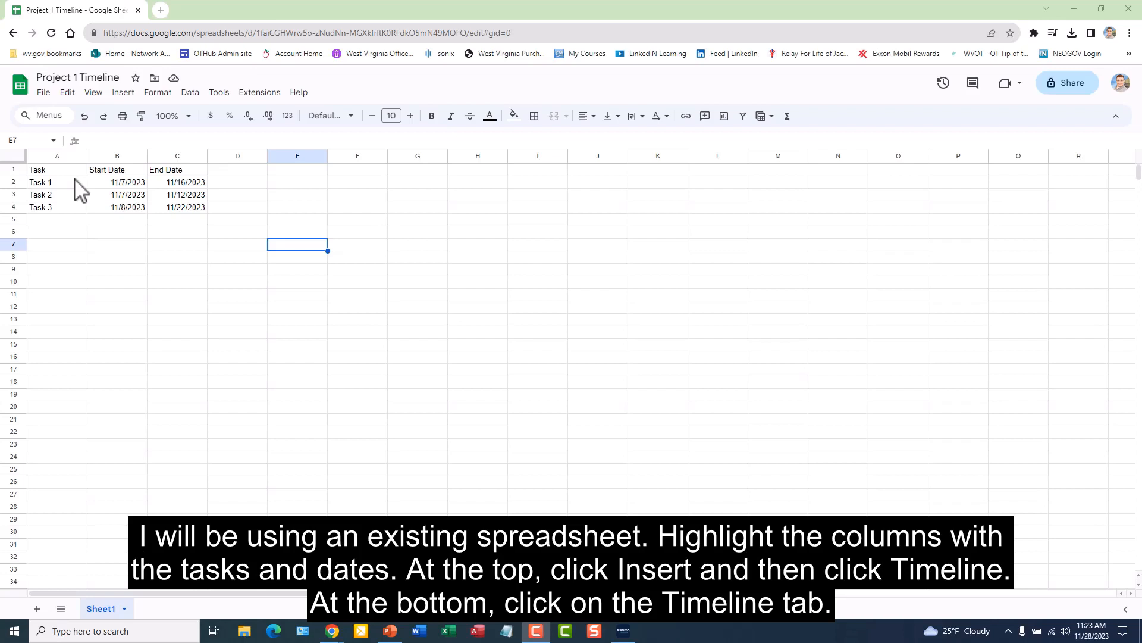
Select the task names with their start and end dates in A2:C4
{"action": "left_click_drag", "start_coordinate": [40, 180], "coordinate": [186, 207]}
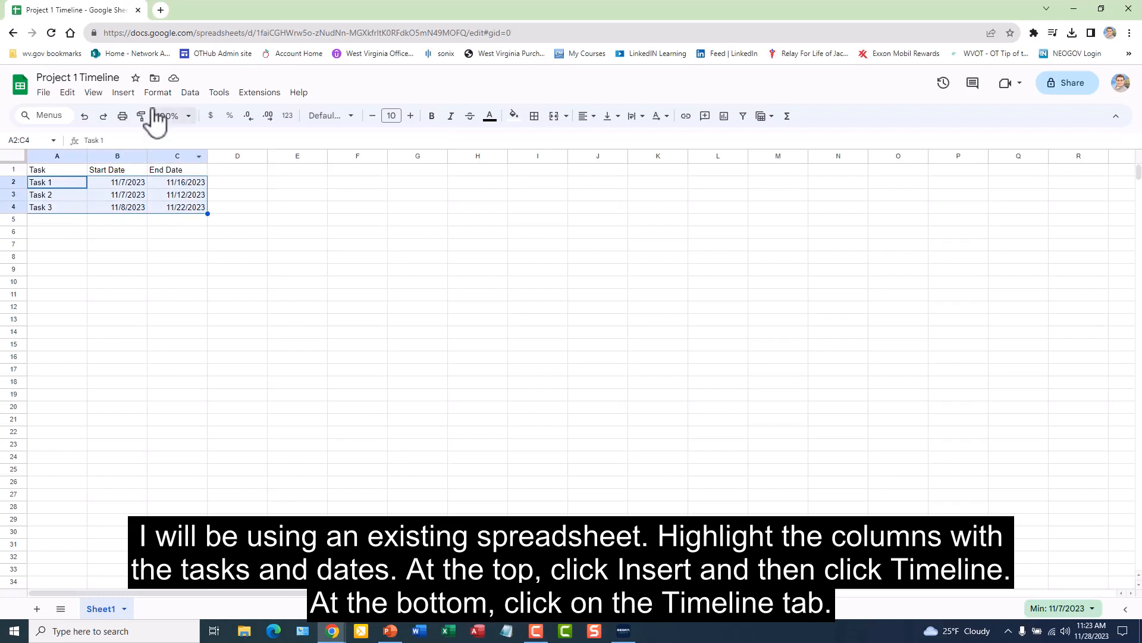
Start a timeline from the Insert menu for range Sheet1!A2:C4
{"action": "left_click", "coordinate": [123, 92]}
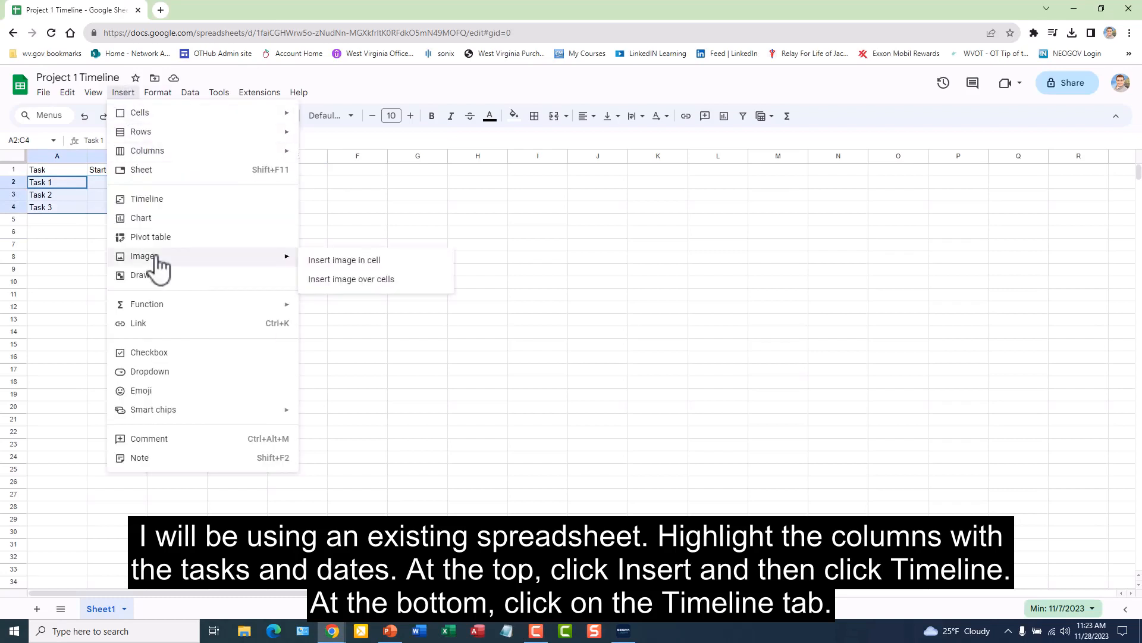
{"action": "mouse_move", "coordinate": [160, 203]}
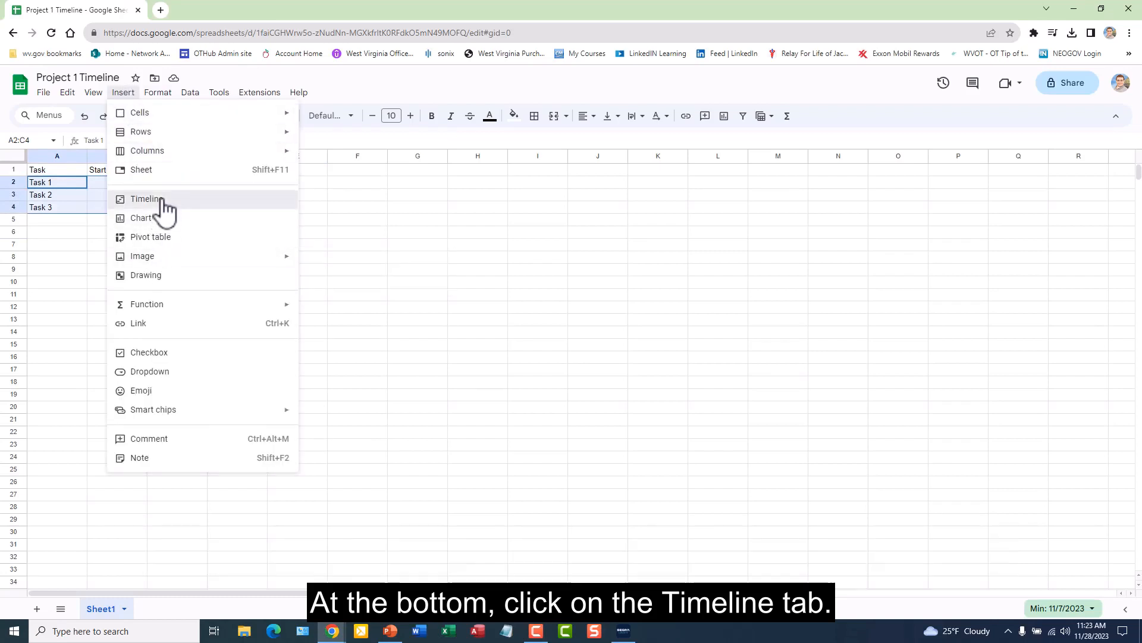
{"action": "left_click", "coordinate": [145, 198]}
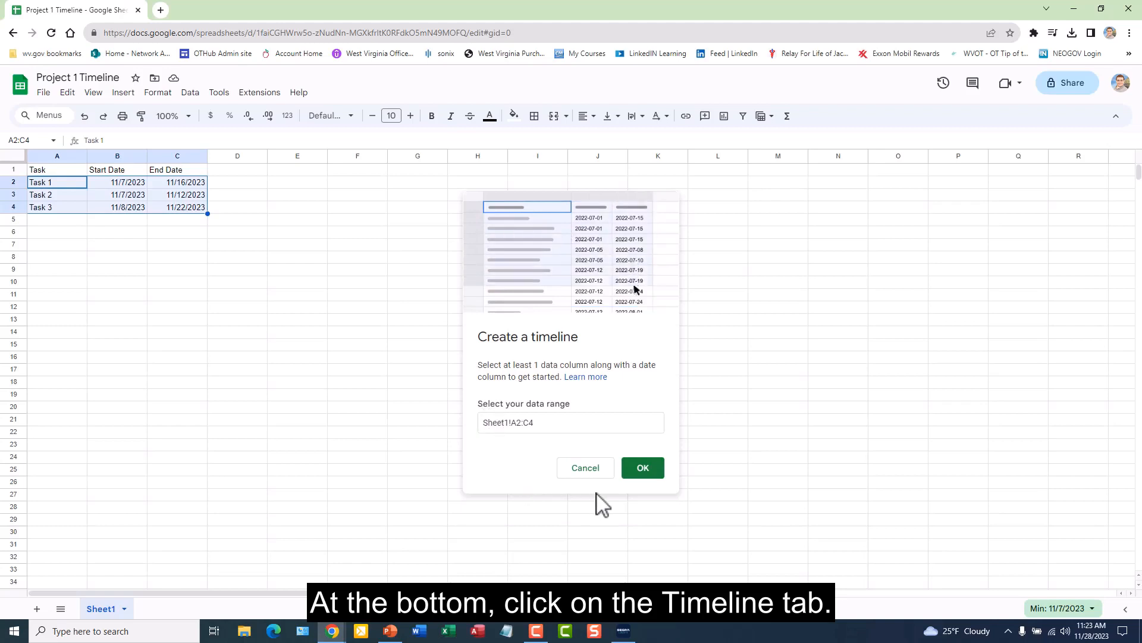
Confirm the range so Task 1–3 appear as cards on a new Timeline 1 sheet
{"action": "left_click", "coordinate": [570, 423]}
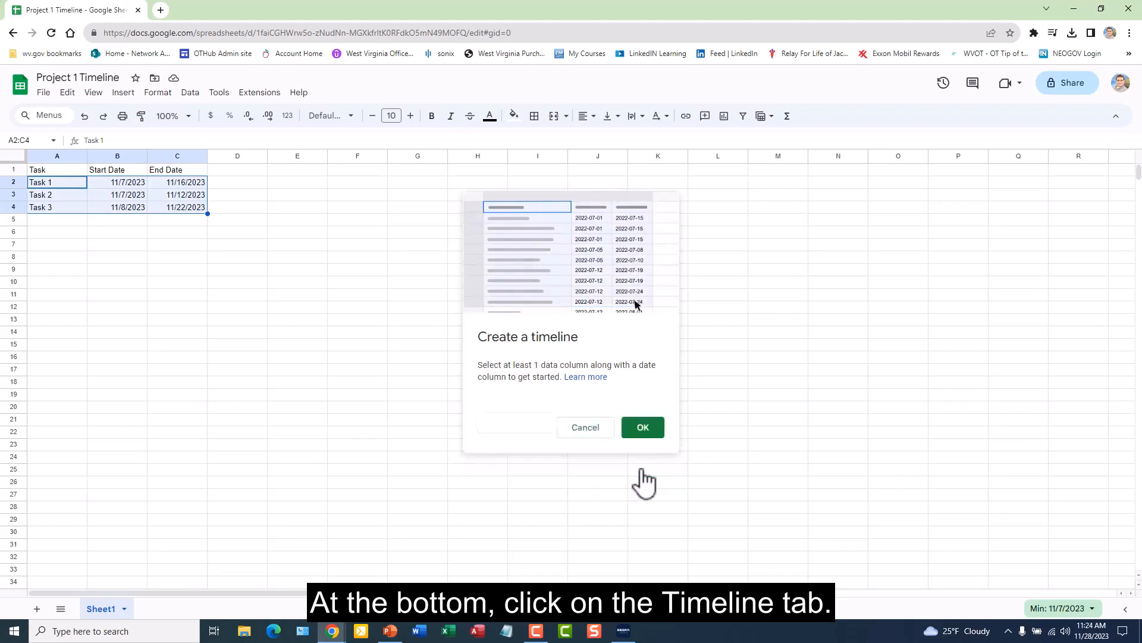
{"action": "left_click", "coordinate": [641, 427]}
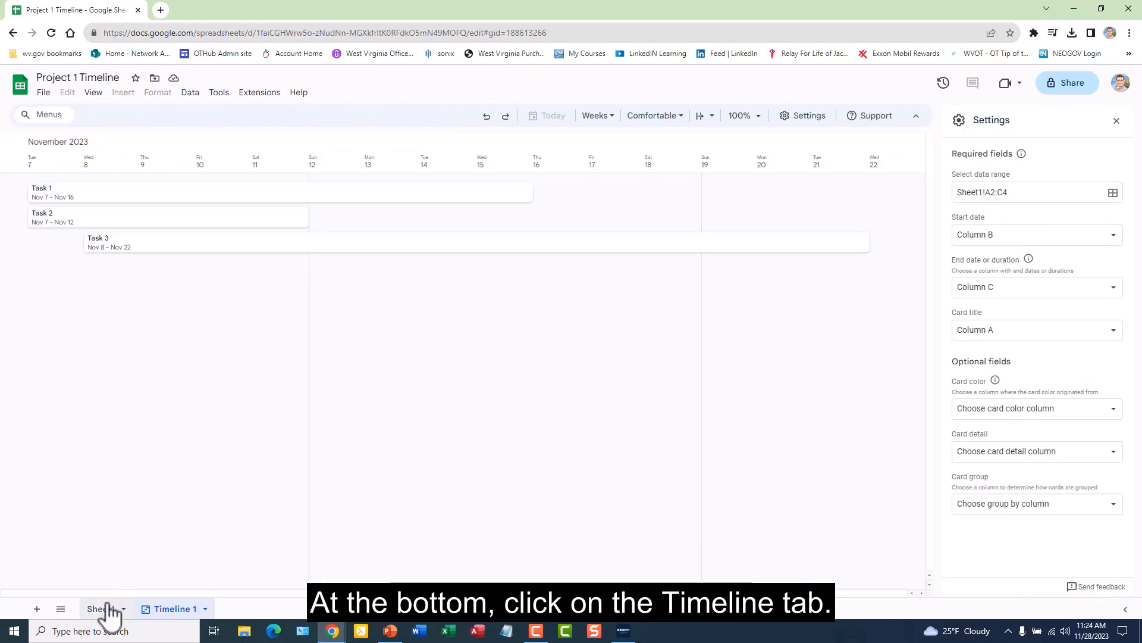
On Sheet1, fill Task 1 yellow, Task 2 green and Task 3 cyan
{"action": "left_click", "coordinate": [100, 608]}
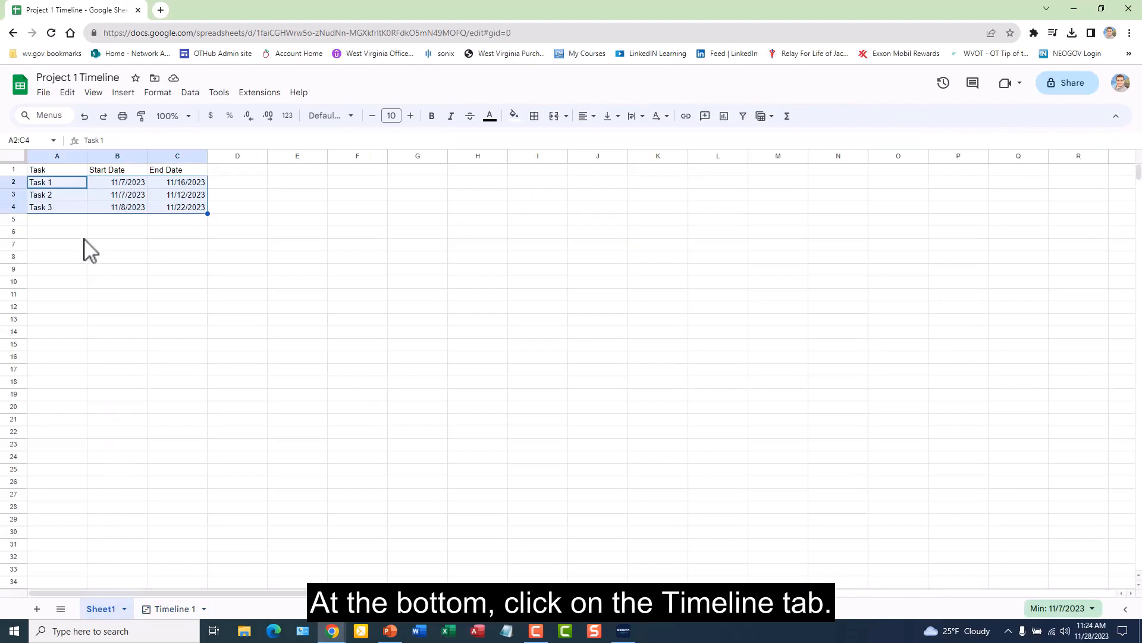
{"action": "left_click", "coordinate": [56, 182]}
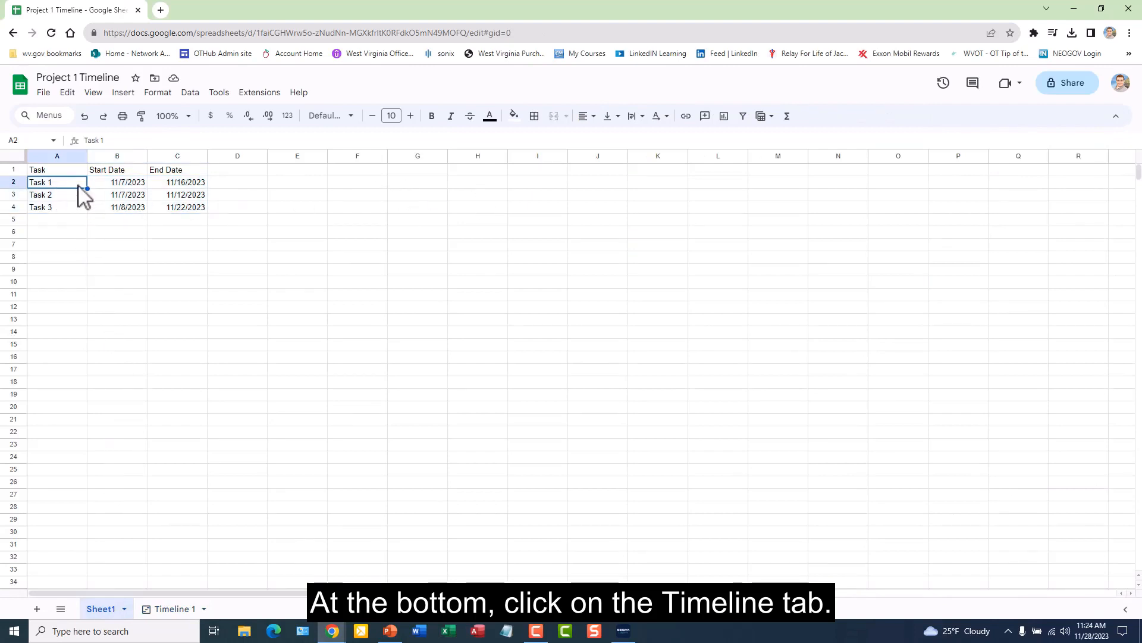
{"action": "mouse_move", "coordinate": [566, 170]}
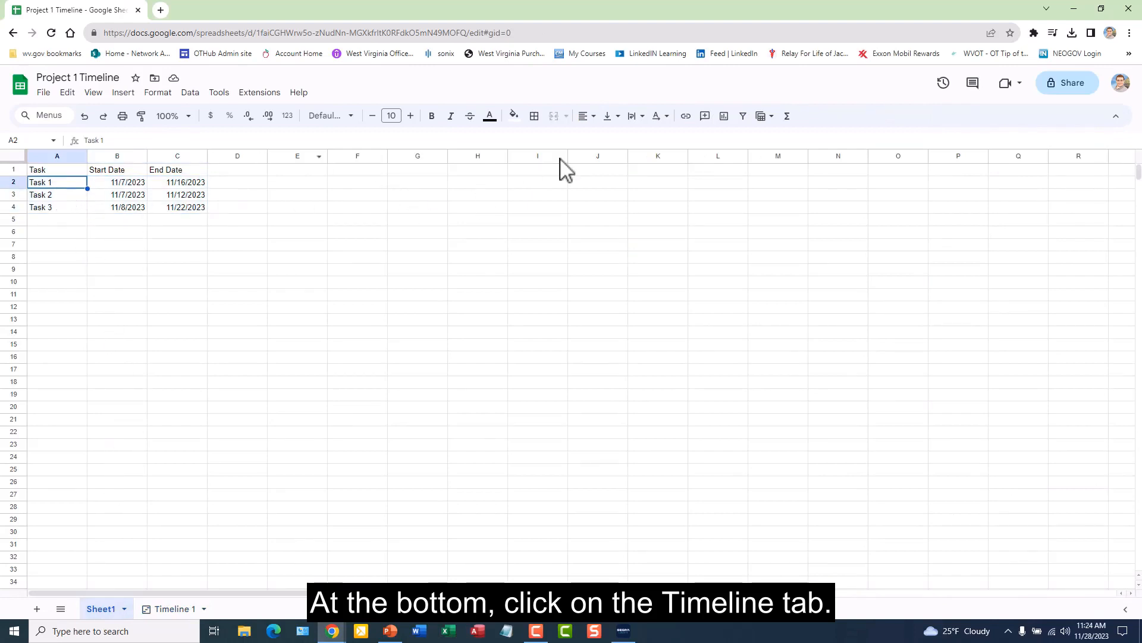
{"action": "left_click", "coordinate": [514, 116]}
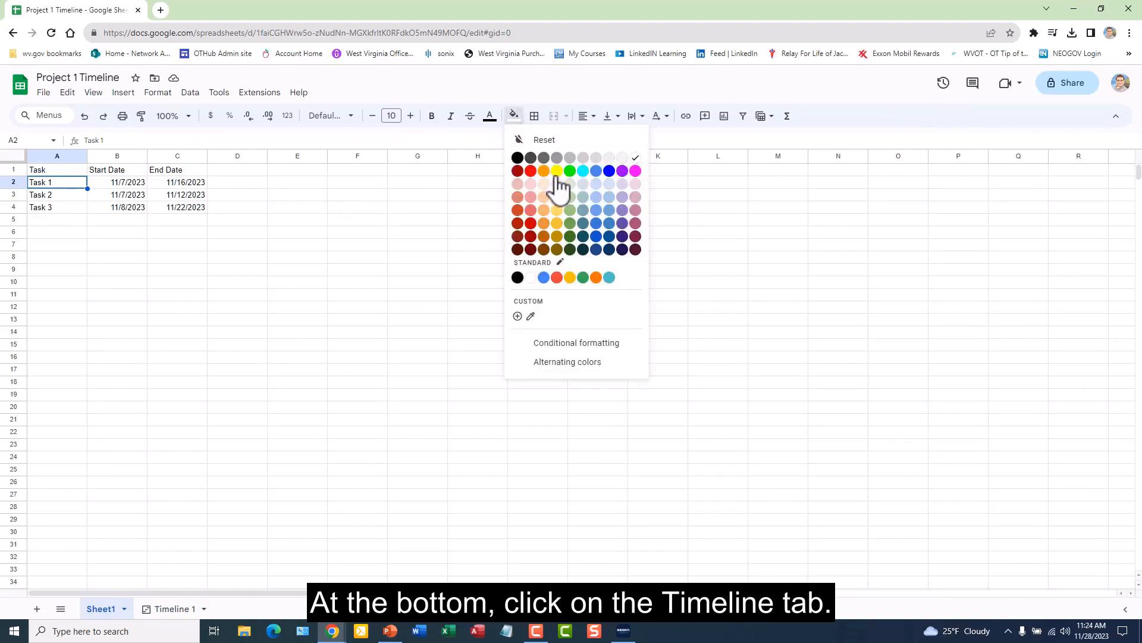
{"action": "left_click", "coordinate": [556, 170]}
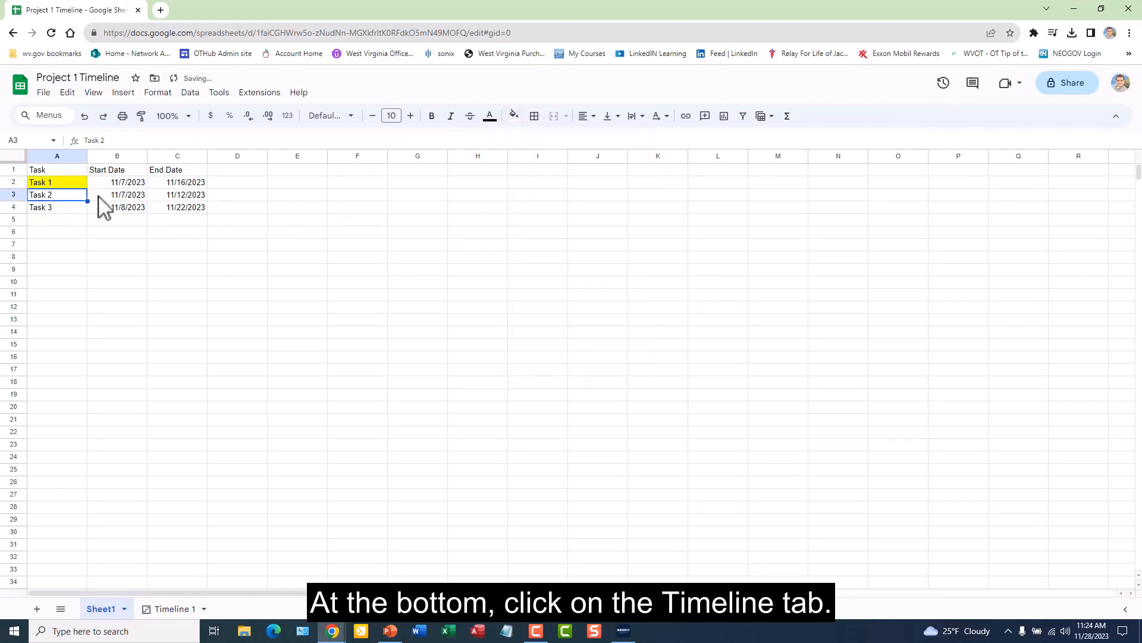
{"action": "left_click", "coordinate": [514, 115]}
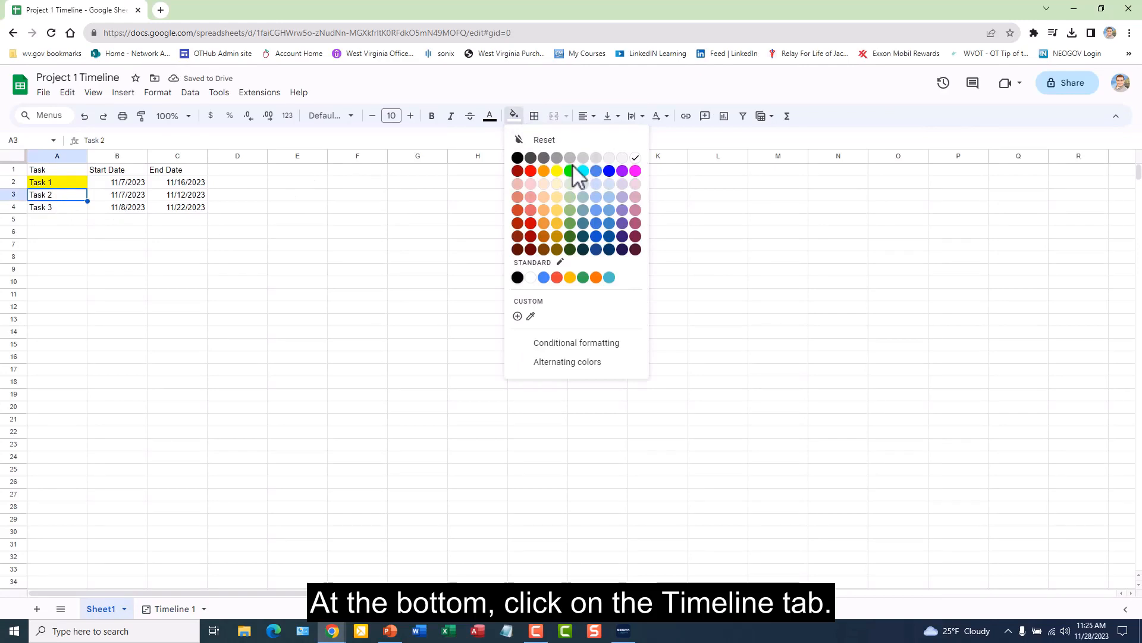
{"action": "left_click", "coordinate": [569, 170]}
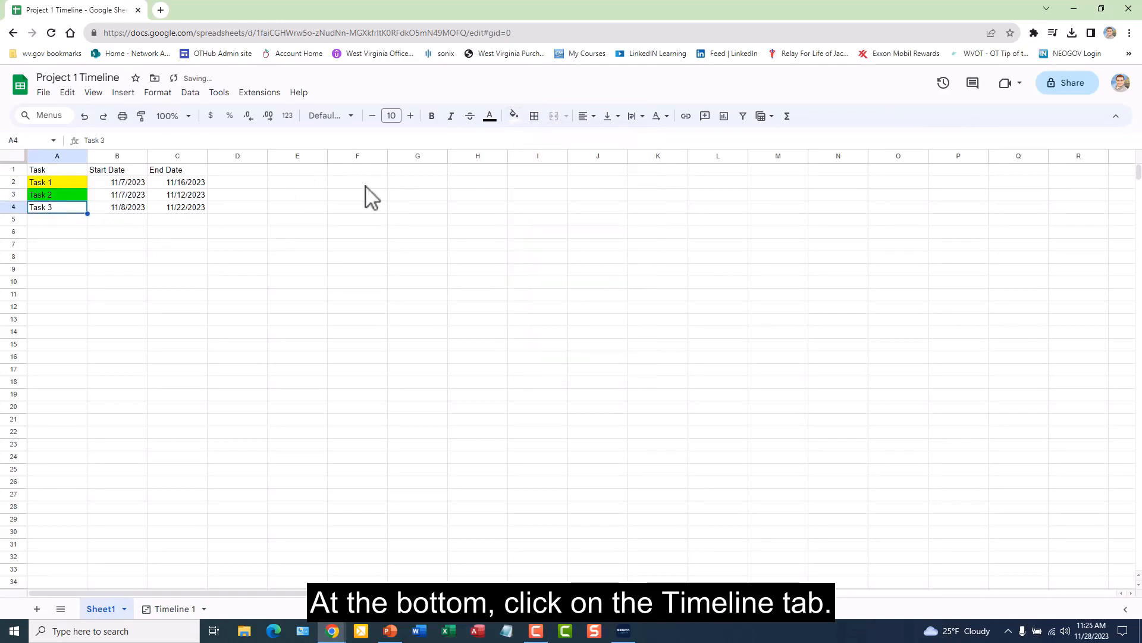
{"action": "left_click", "coordinate": [512, 116]}
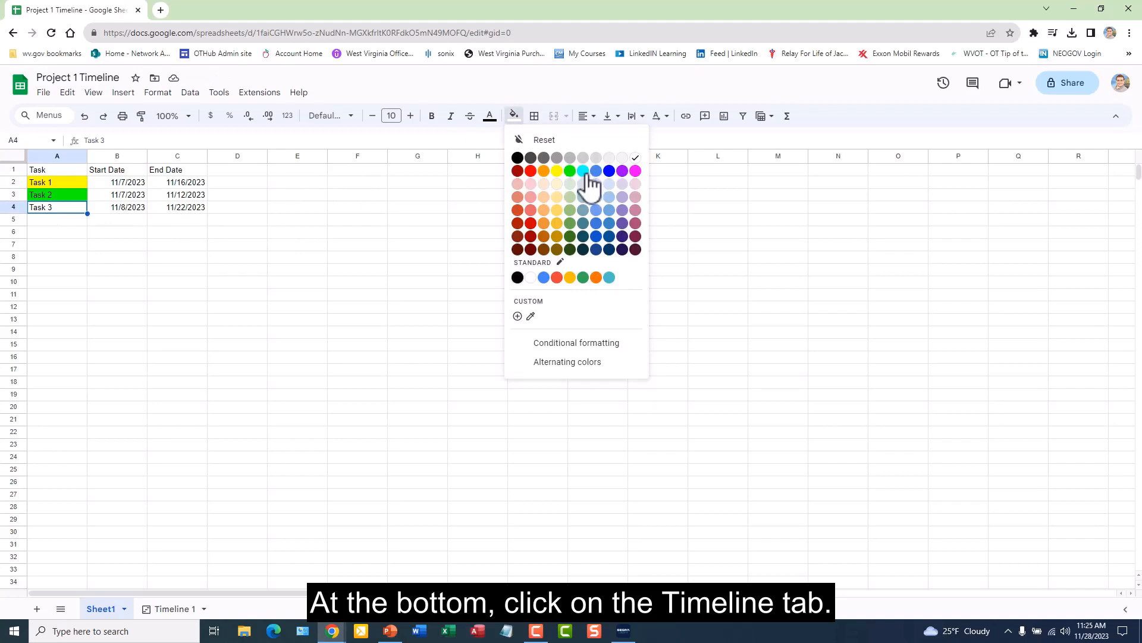
{"action": "left_click", "coordinate": [582, 171]}
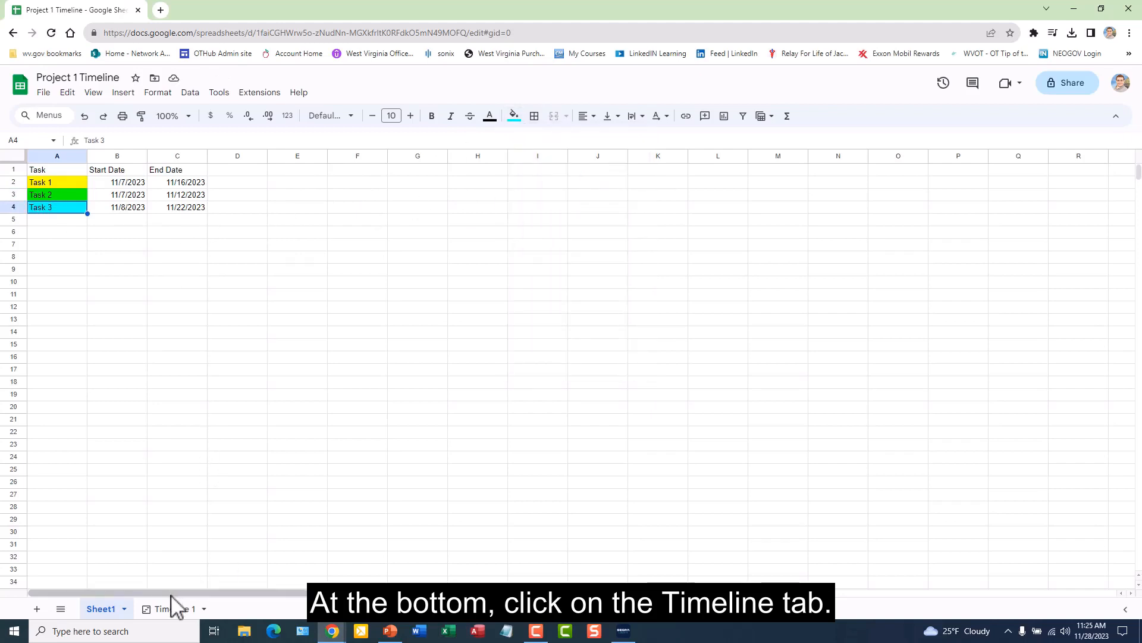
On Timeline 1, set Card color to Column A so cards show yellow, green and cyan
{"action": "left_click", "coordinate": [174, 608]}
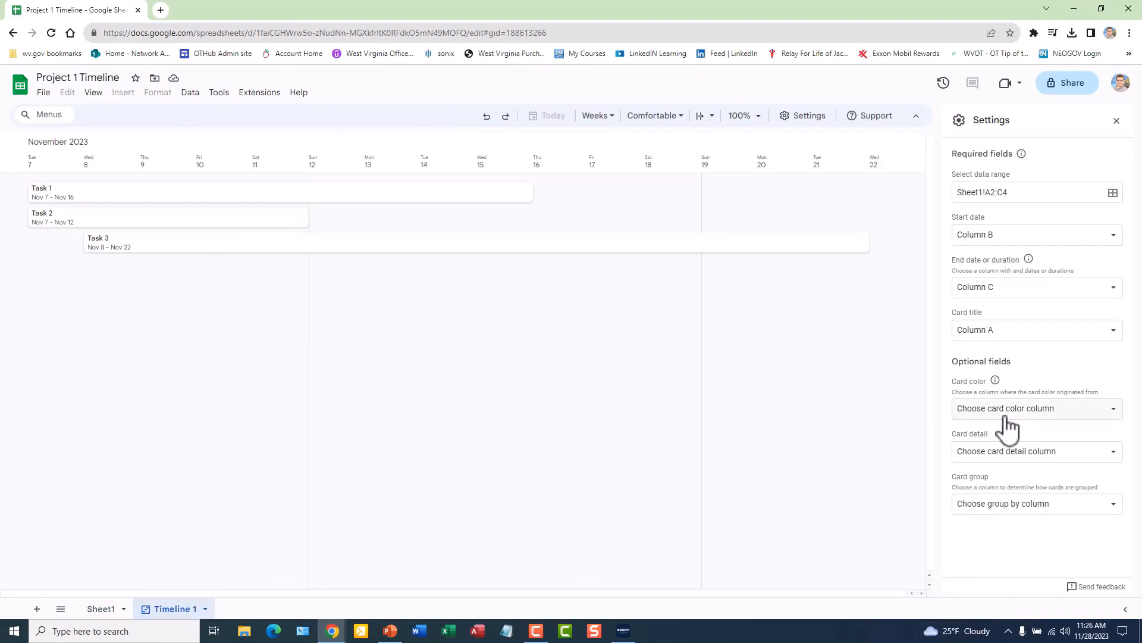
{"action": "left_click", "coordinate": [1034, 409]}
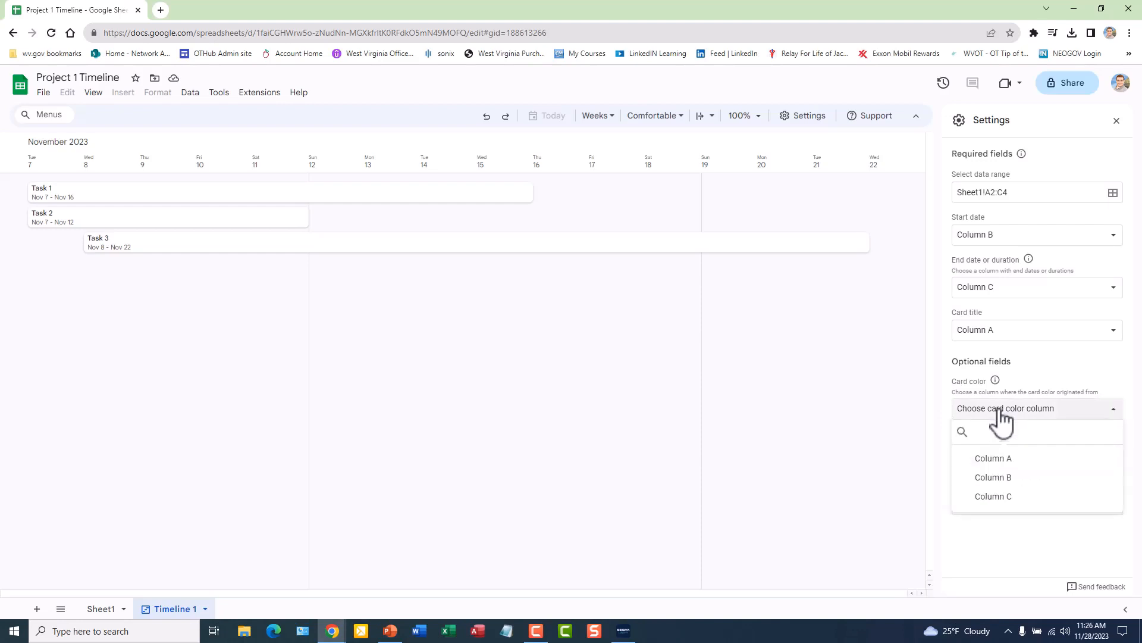
{"action": "left_click", "coordinate": [994, 457]}
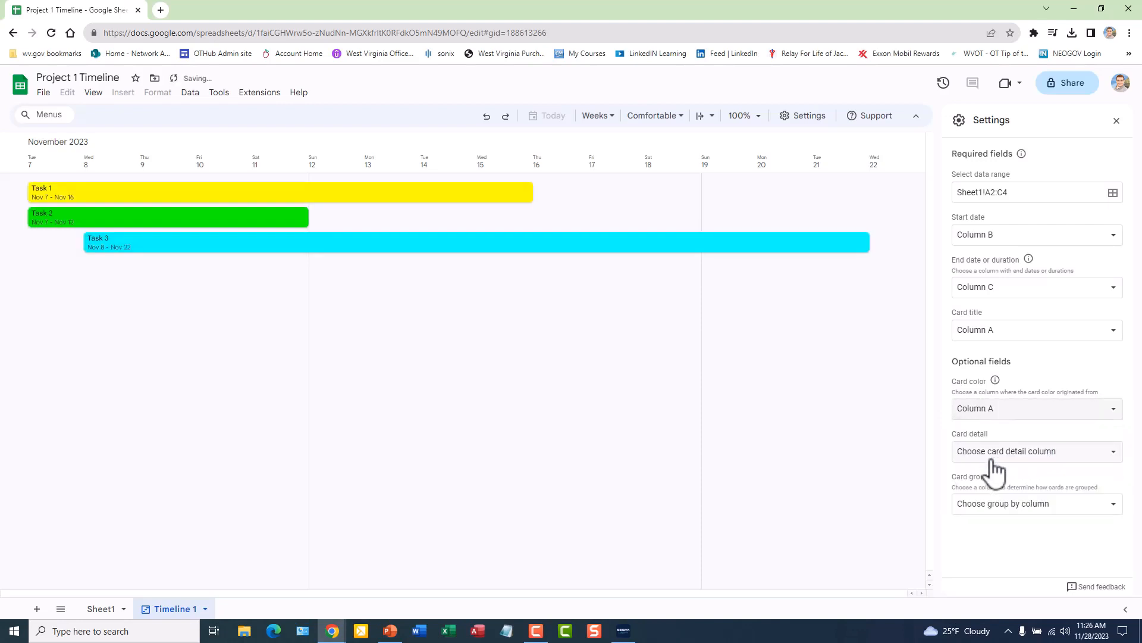